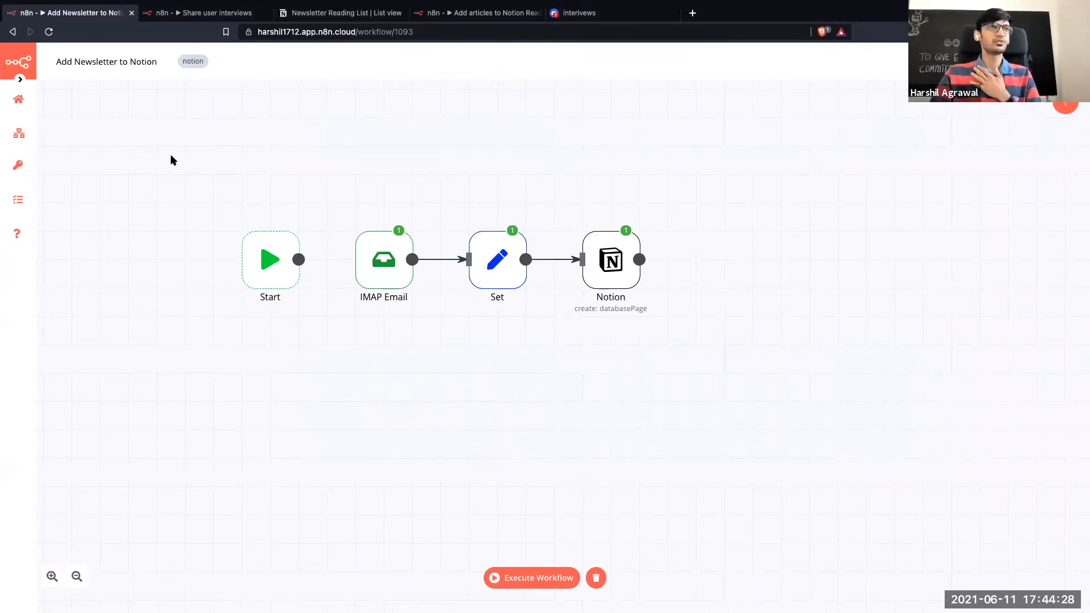
{"action": "mouse_move", "coordinate": [710, 307]}
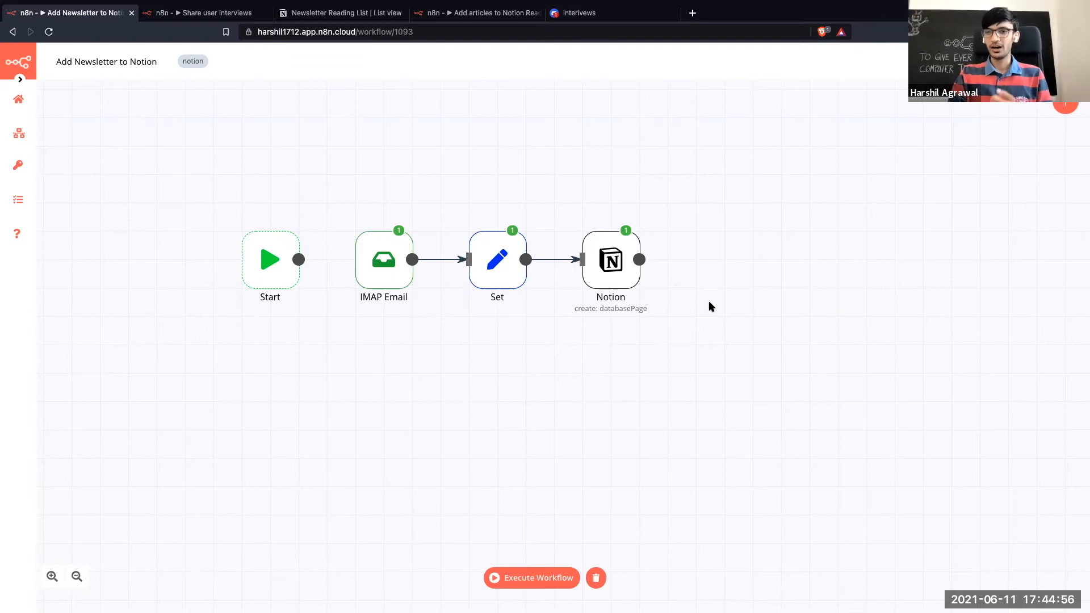
{"action": "mouse_move", "coordinate": [678, 350]}
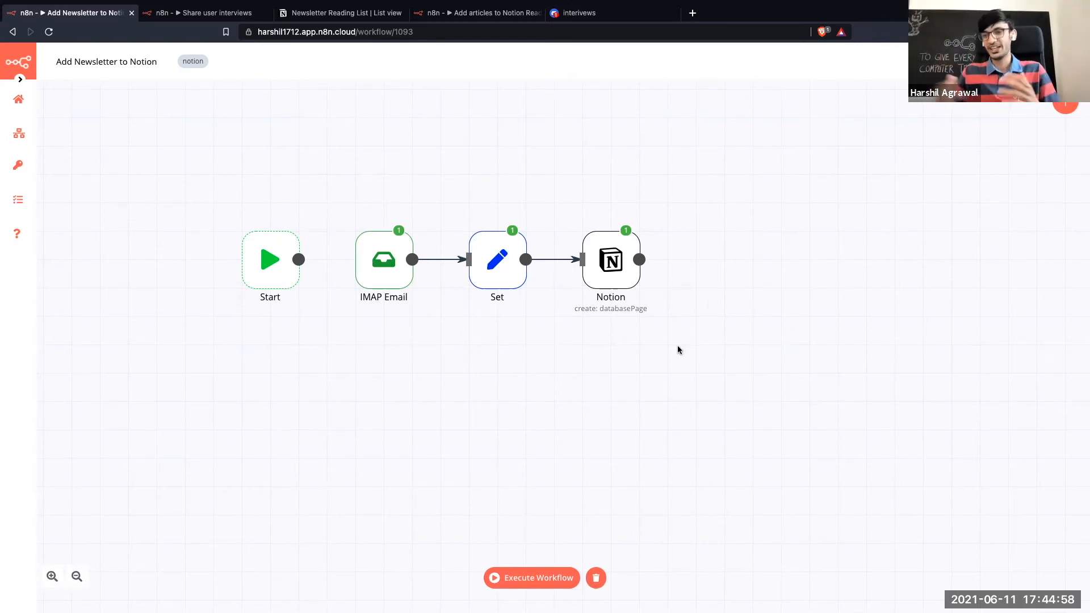
{"action": "mouse_move", "coordinate": [405, 86]}
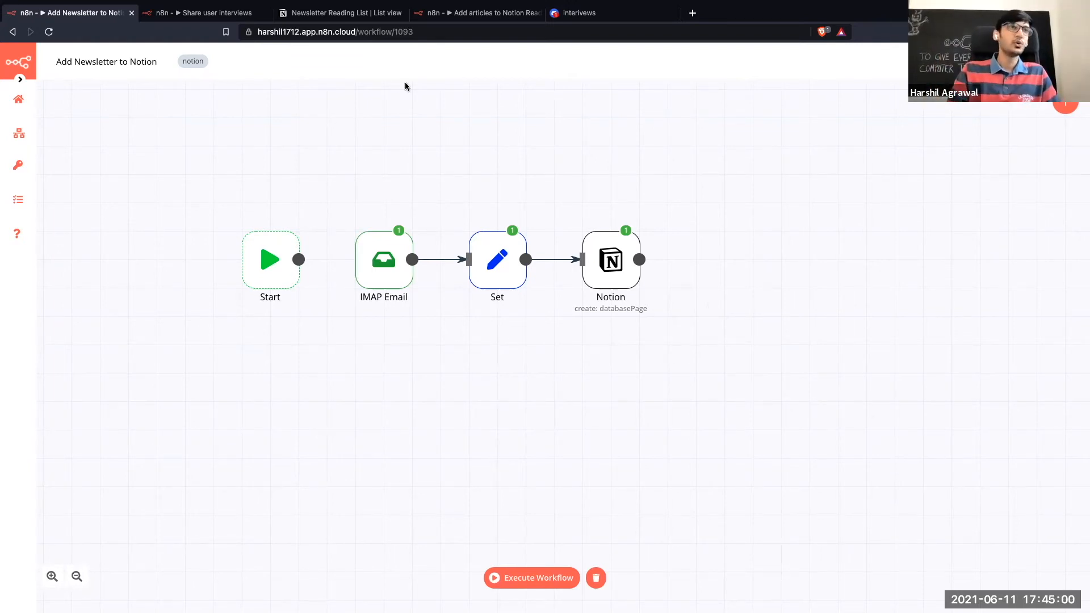
Check the empty Newsletter Reading List in Notion, then execute the newsletter workflow
{"action": "left_click", "coordinate": [341, 13]}
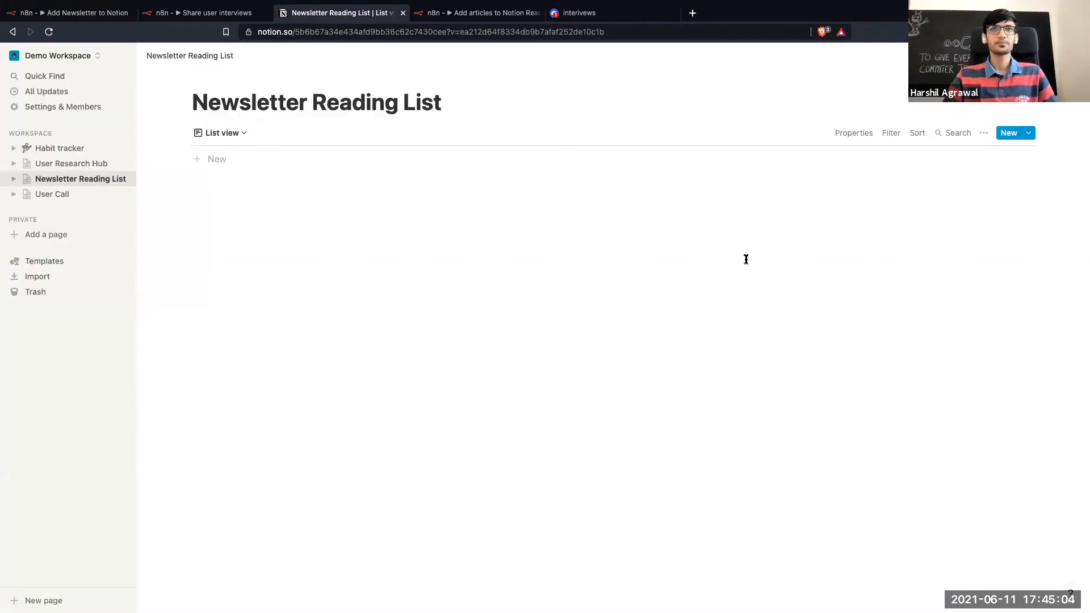
{"action": "mouse_move", "coordinate": [267, 258]}
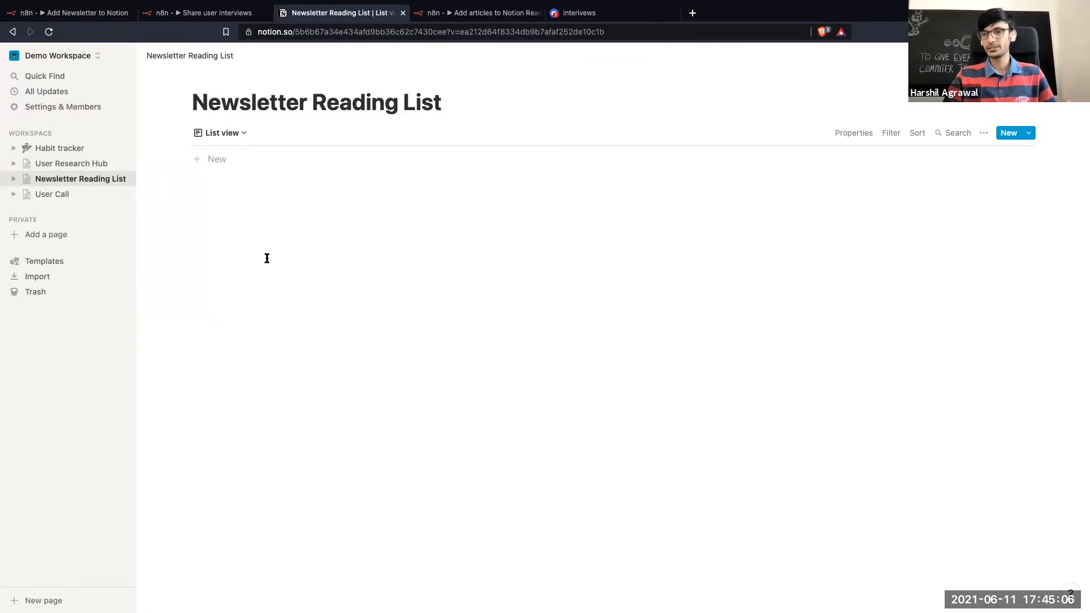
{"action": "left_click", "coordinate": [69, 12]}
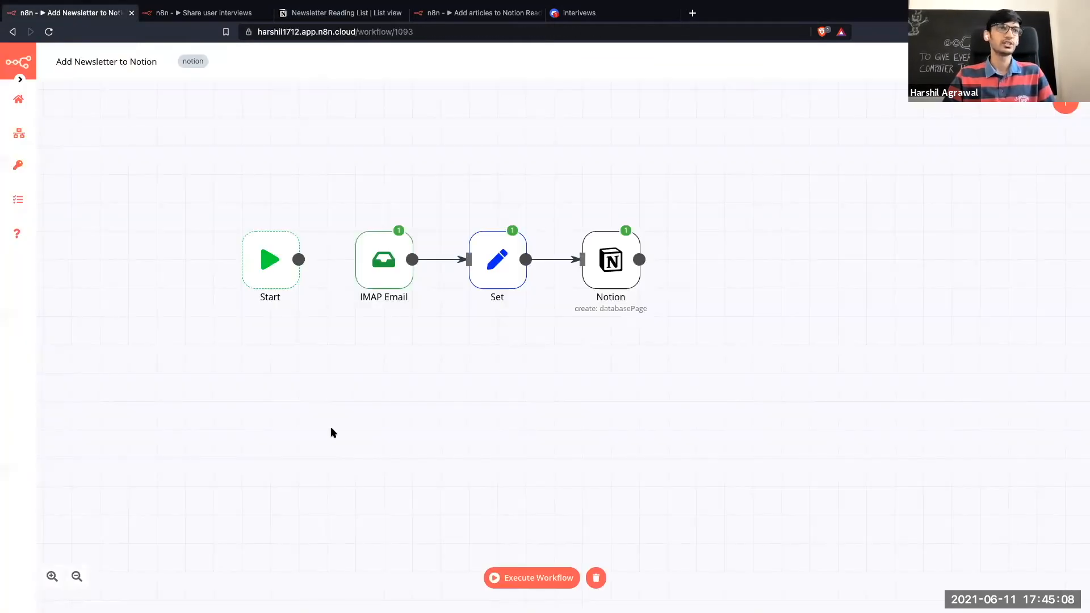
{"action": "left_click", "coordinate": [532, 578]}
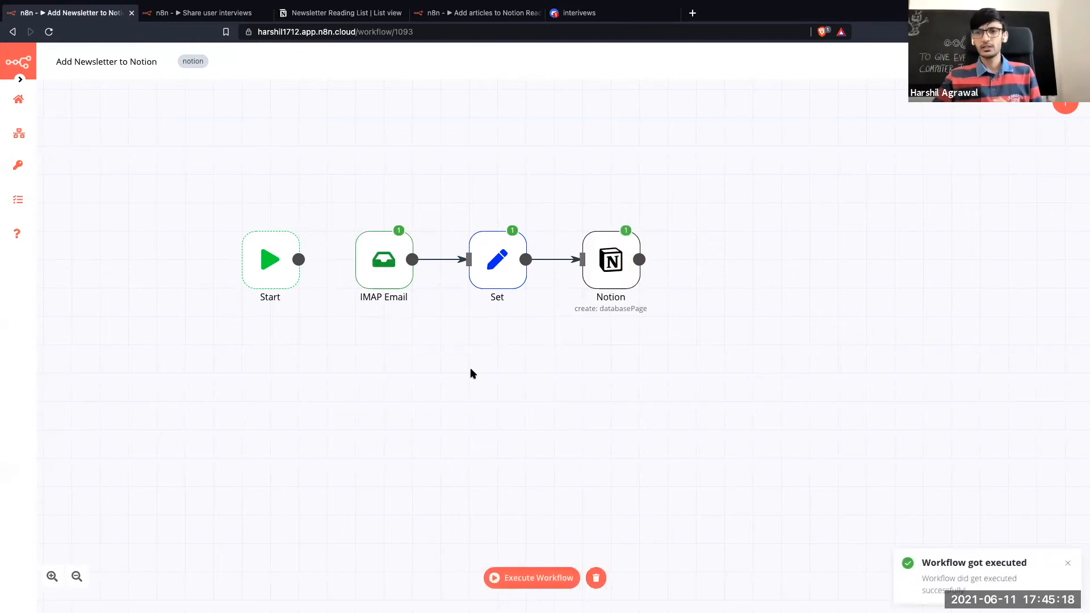
{"action": "mouse_move", "coordinate": [383, 259]}
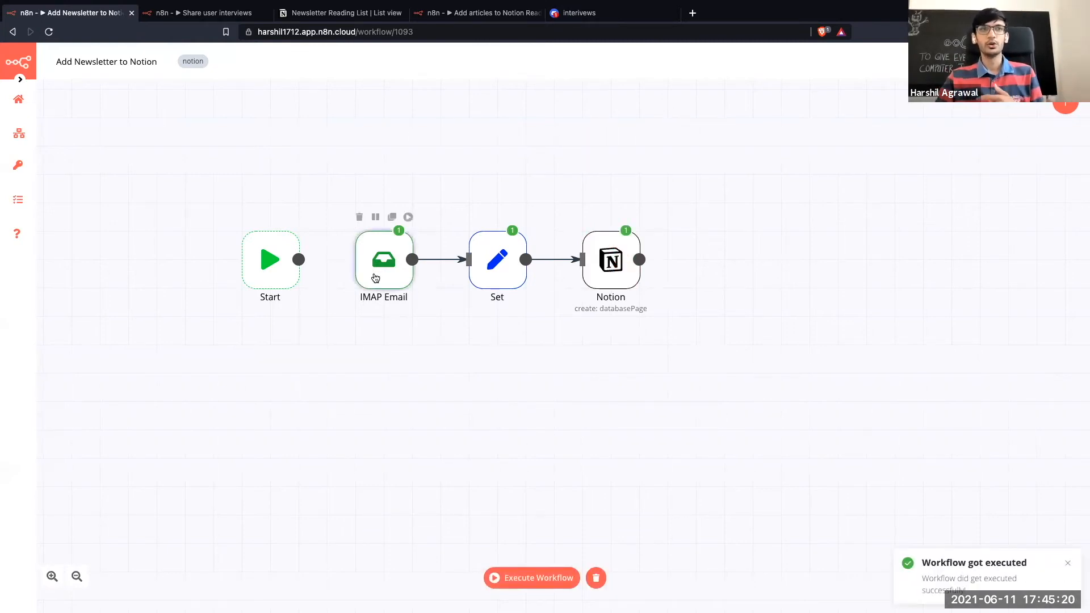
Inspect the IMAP Email node's custom rules fetching unseen mail from two newsletter senders
{"action": "double_click", "coordinate": [384, 259]}
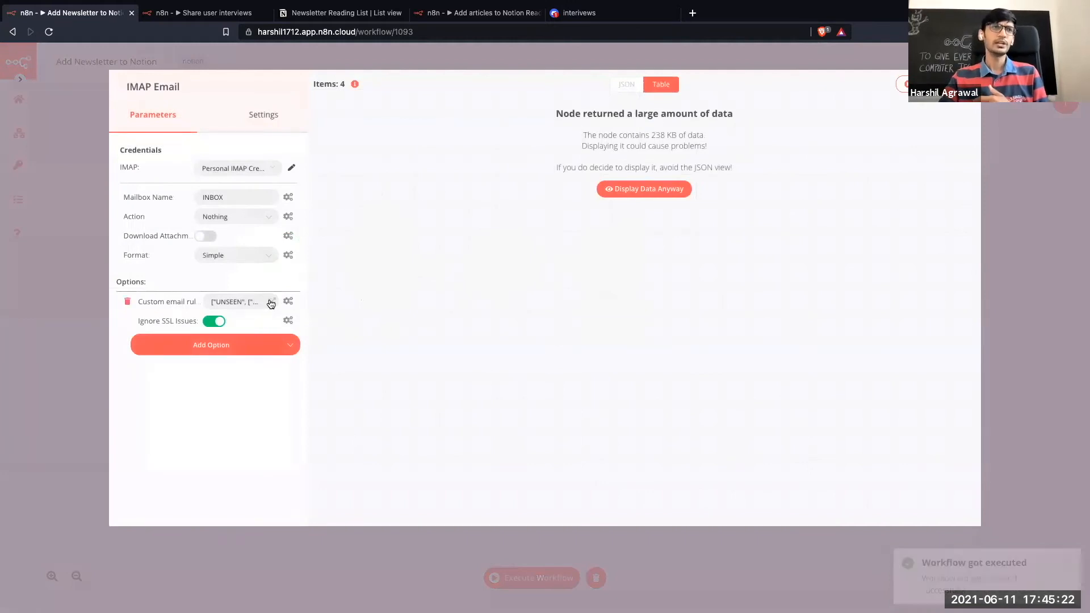
{"action": "left_click", "coordinate": [271, 301]}
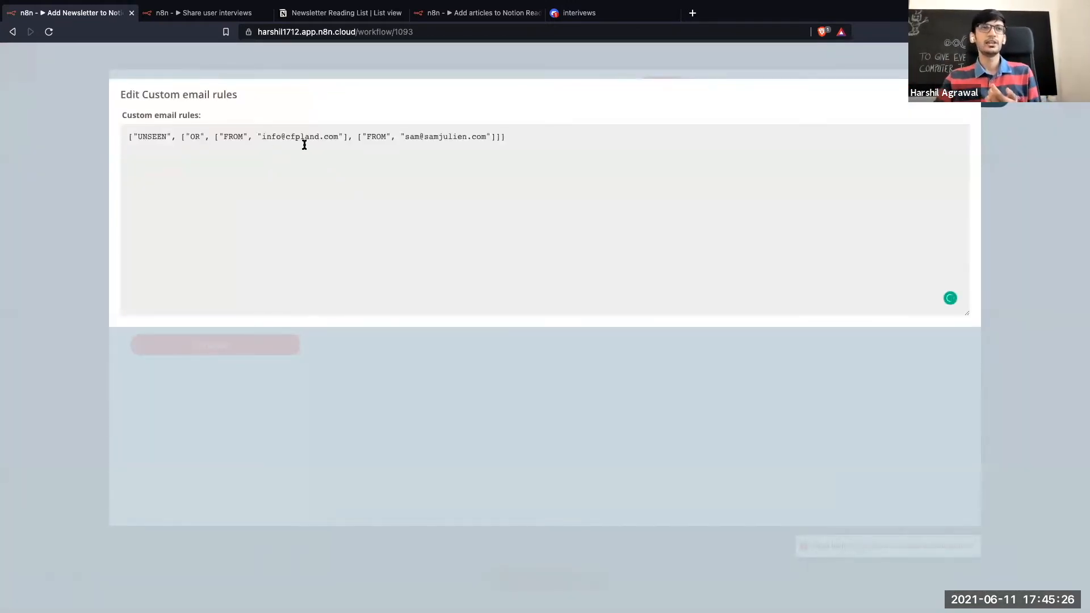
{"action": "mouse_move", "coordinate": [312, 145]}
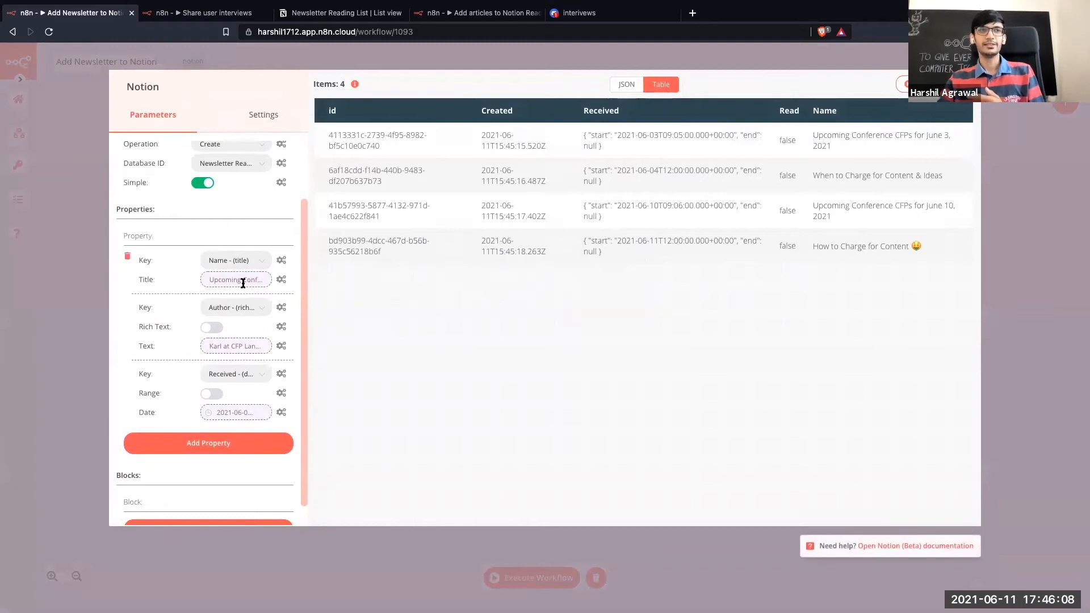
{"action": "mouse_move", "coordinate": [235, 279]}
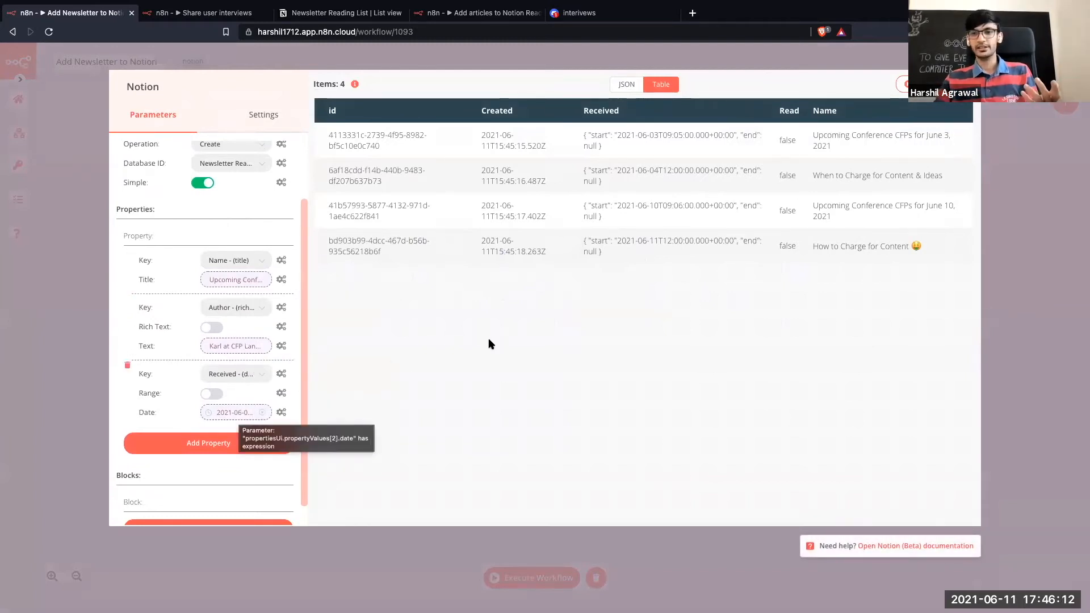
View the four new entries in Notion's Newsletter Reading List, then open Share user interviews
{"action": "left_click", "coordinate": [341, 12]}
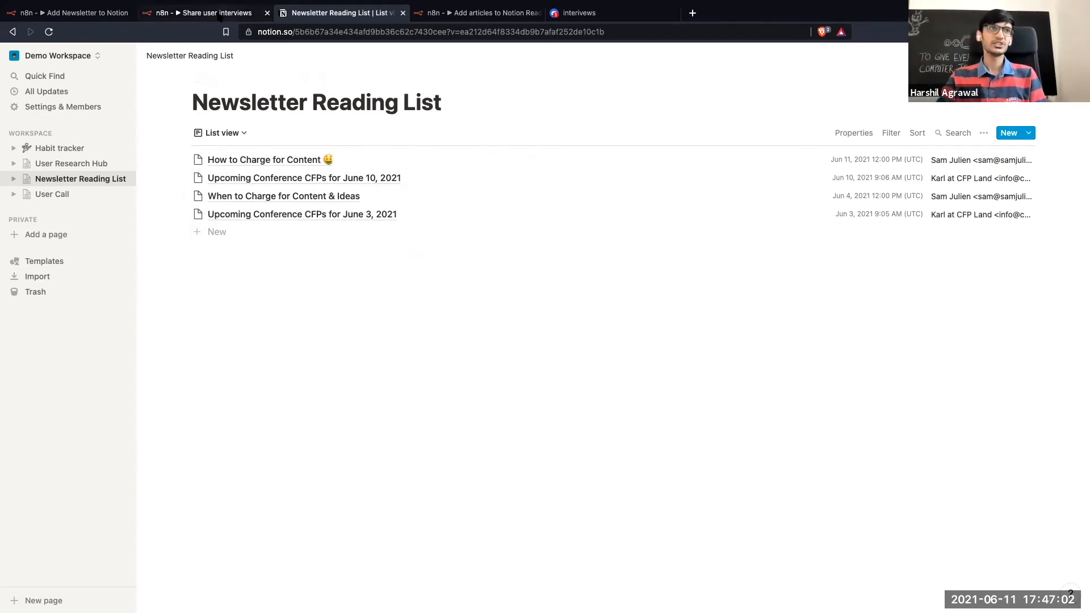
{"action": "left_click", "coordinate": [202, 12]}
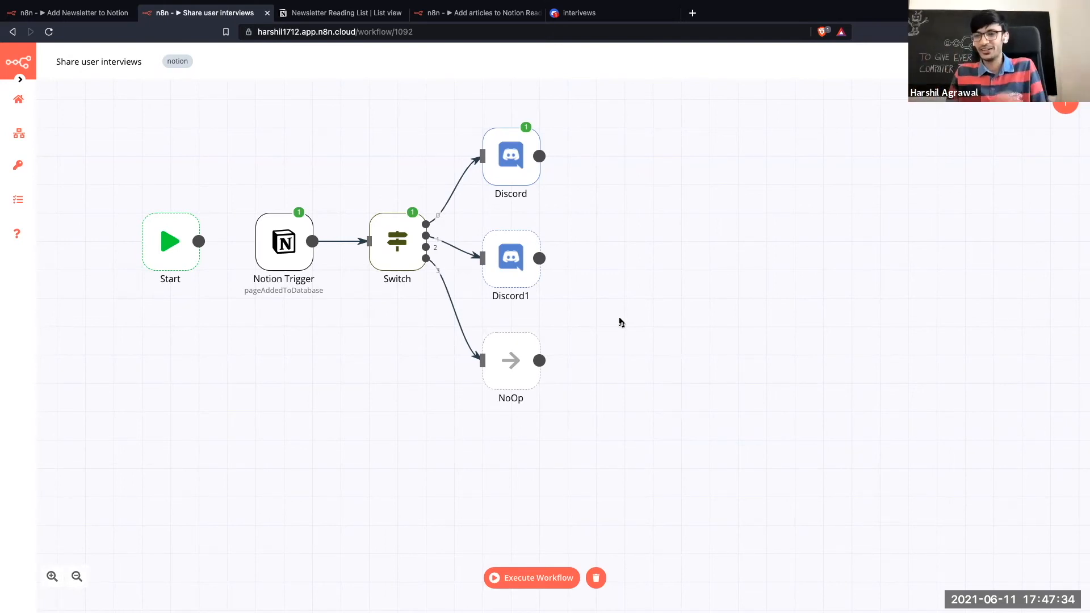
{"action": "mouse_move", "coordinate": [322, 355]}
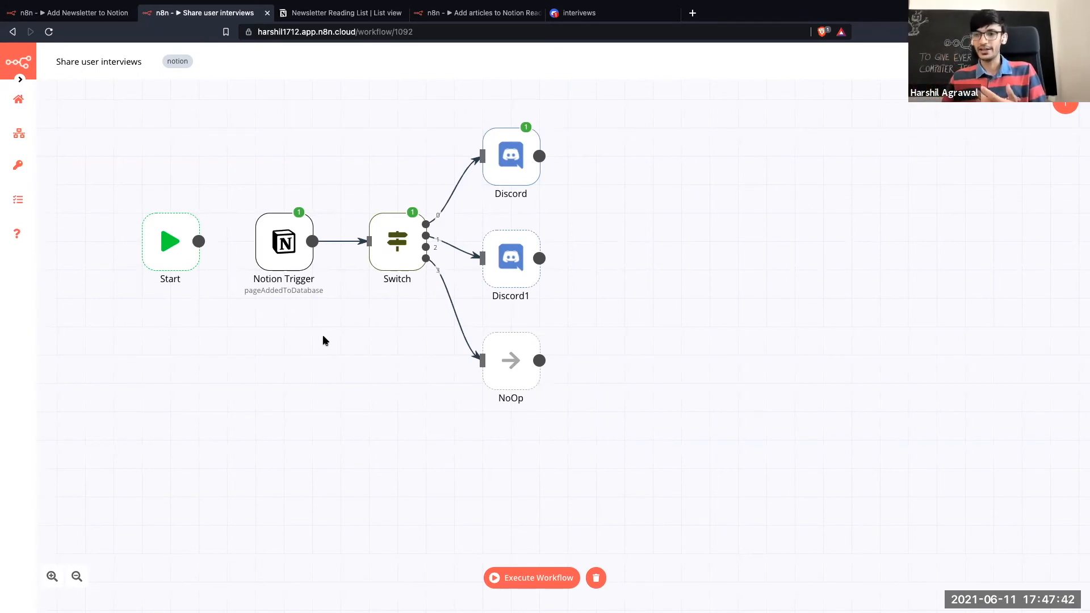
Open the Notion Trigger node polling the User Research Hub database daily
{"action": "double_click", "coordinate": [284, 242]}
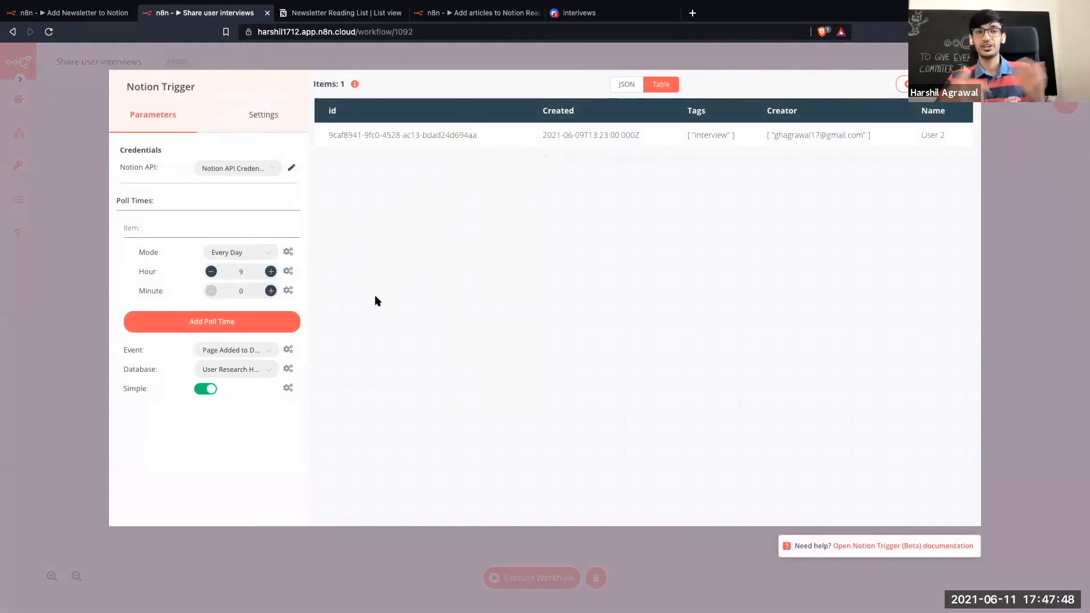
{"action": "mouse_move", "coordinate": [665, 271]}
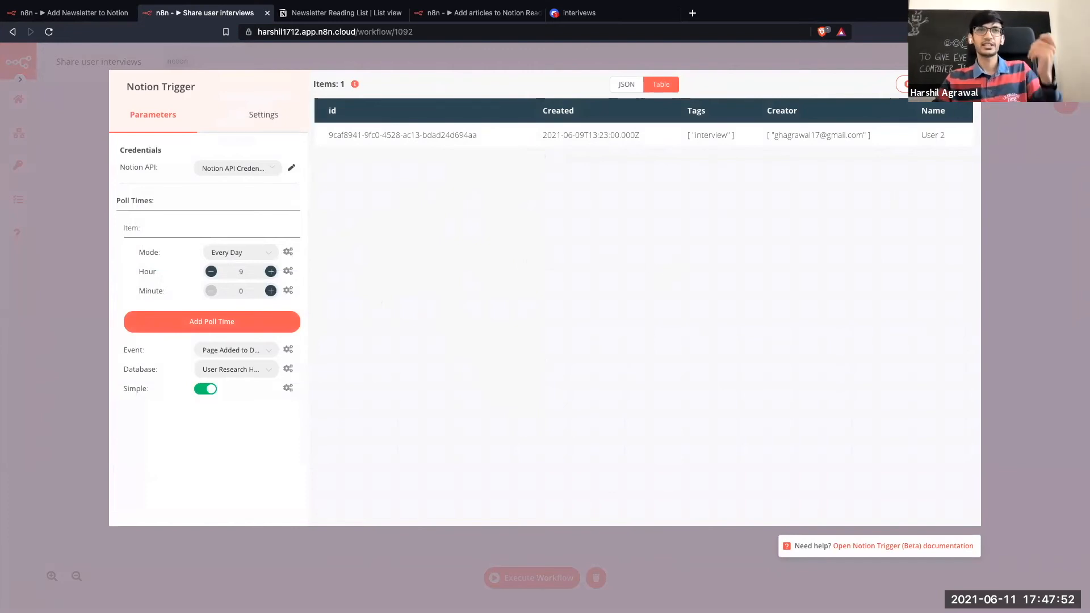
{"action": "mouse_move", "coordinate": [796, 361]}
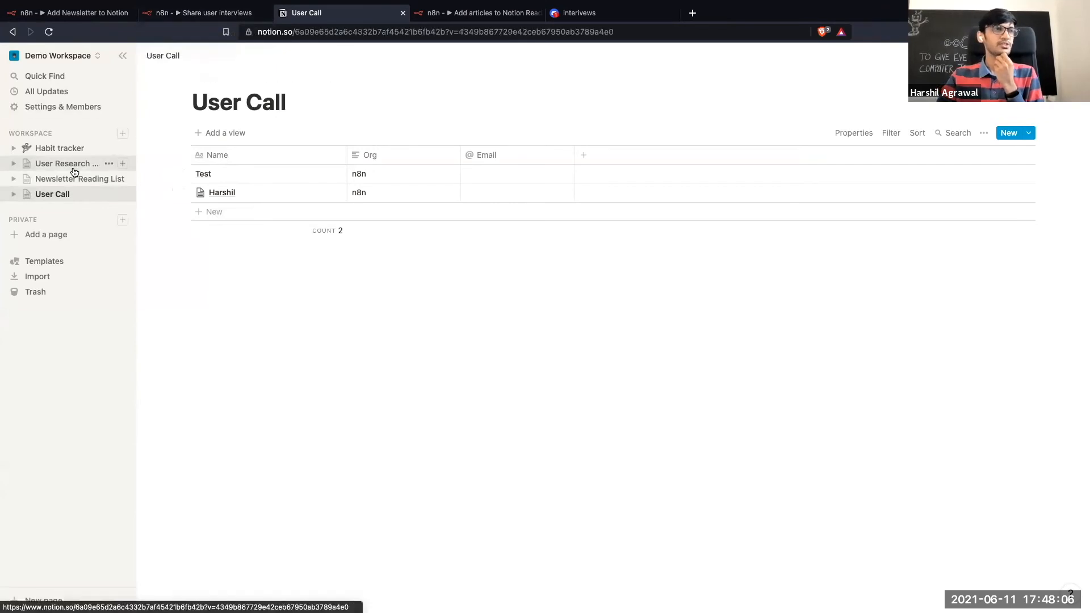
Browse the User Research Hub's User 1 on-boarding and User 2 interview pages
{"action": "left_click", "coordinate": [66, 163]}
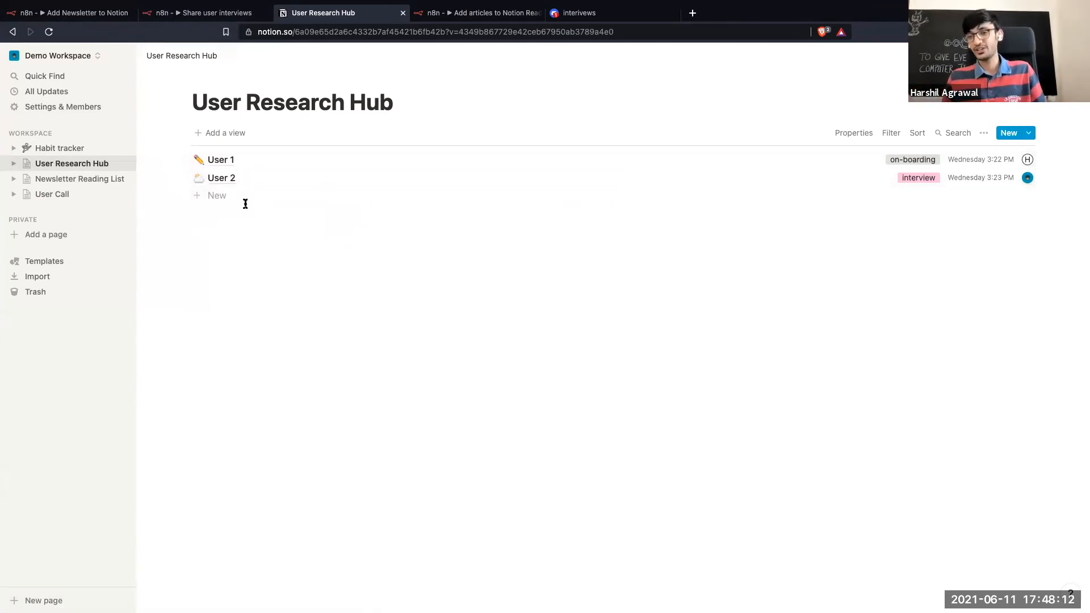
{"action": "mouse_move", "coordinate": [668, 290]}
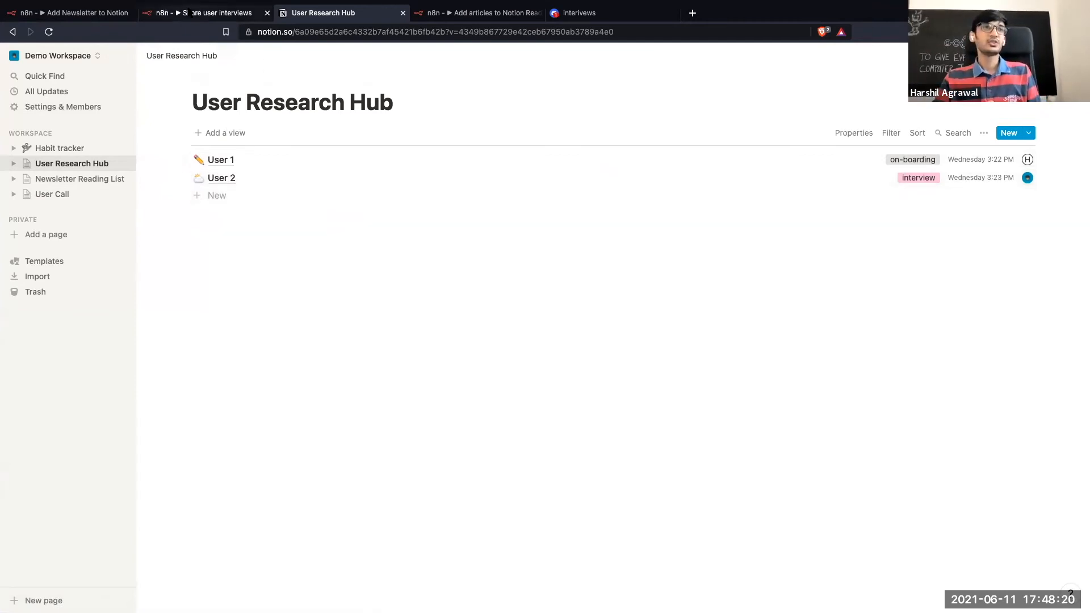
{"action": "left_click", "coordinate": [200, 12]}
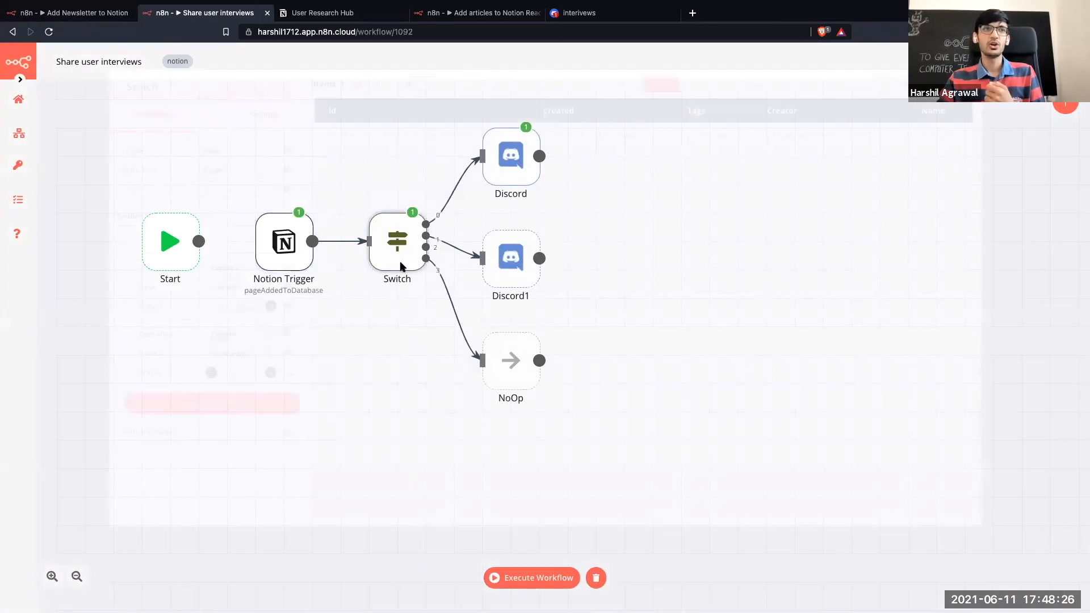
Review the Switch rules, run the workflow, and verify User 2's page reached Discord successfully
{"action": "double_click", "coordinate": [396, 242]}
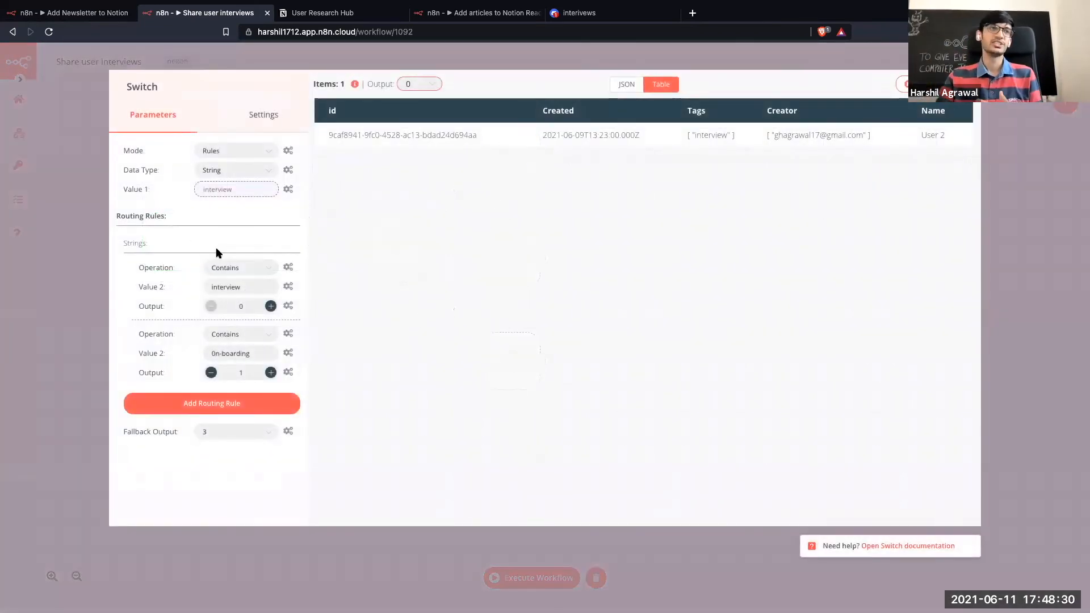
{"action": "mouse_move", "coordinate": [691, 305]}
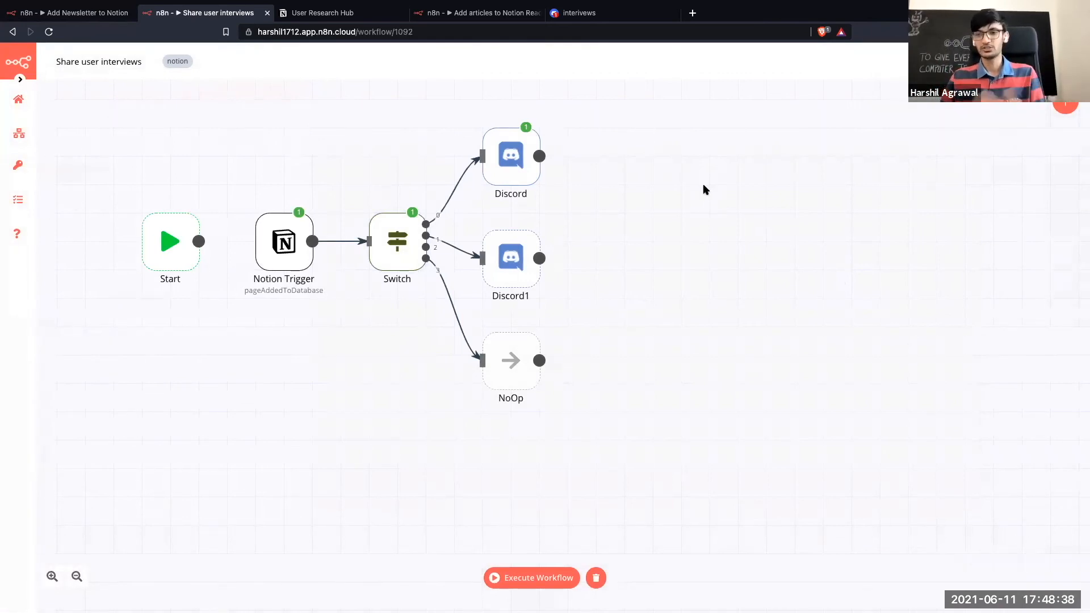
{"action": "mouse_move", "coordinate": [566, 193]}
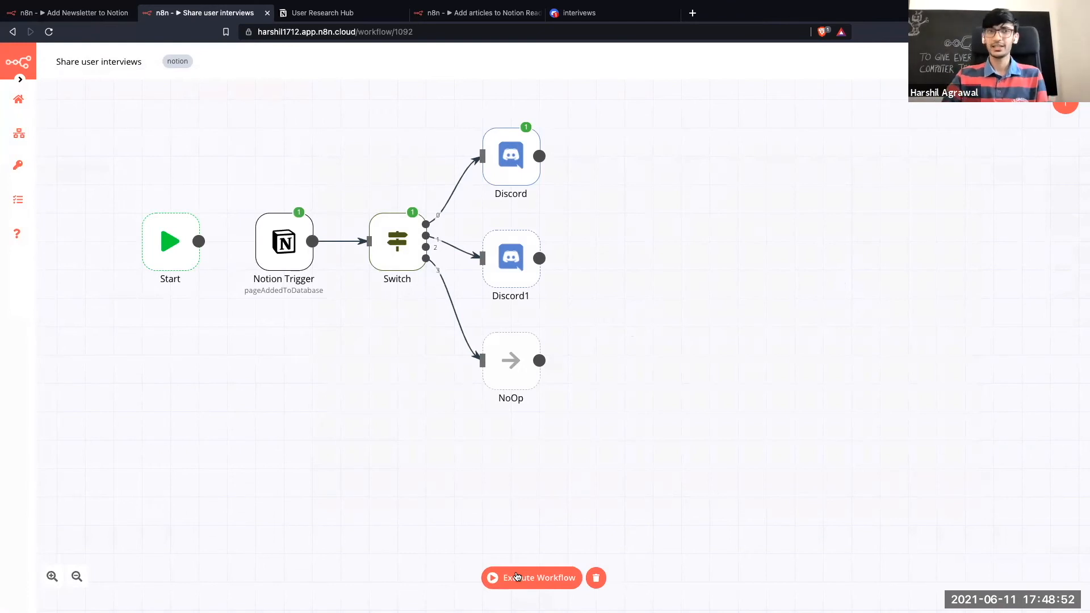
{"action": "mouse_move", "coordinate": [532, 578]}
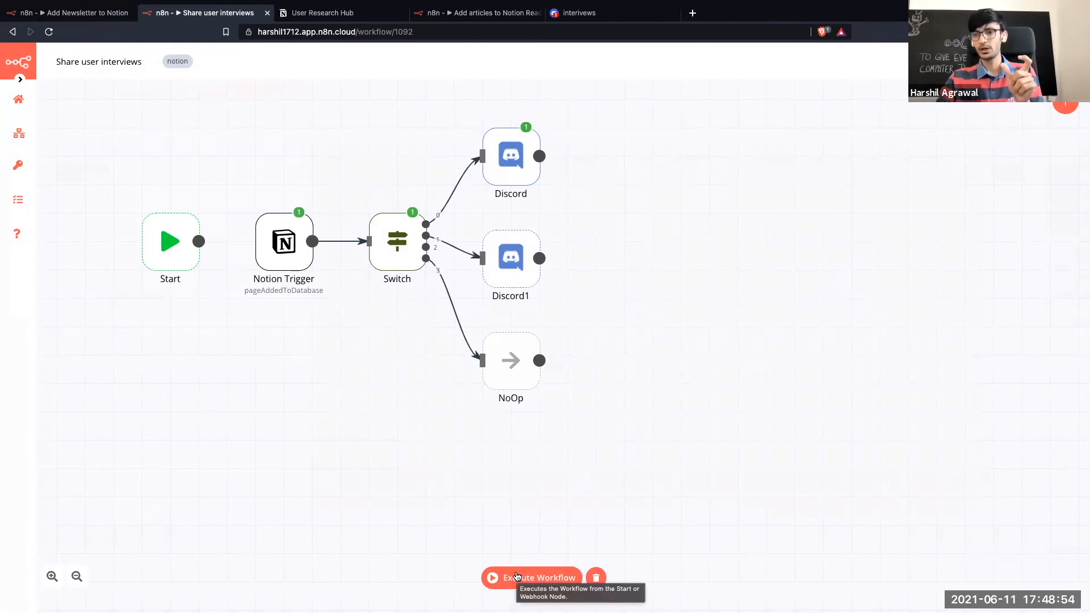
{"action": "left_click", "coordinate": [532, 578]}
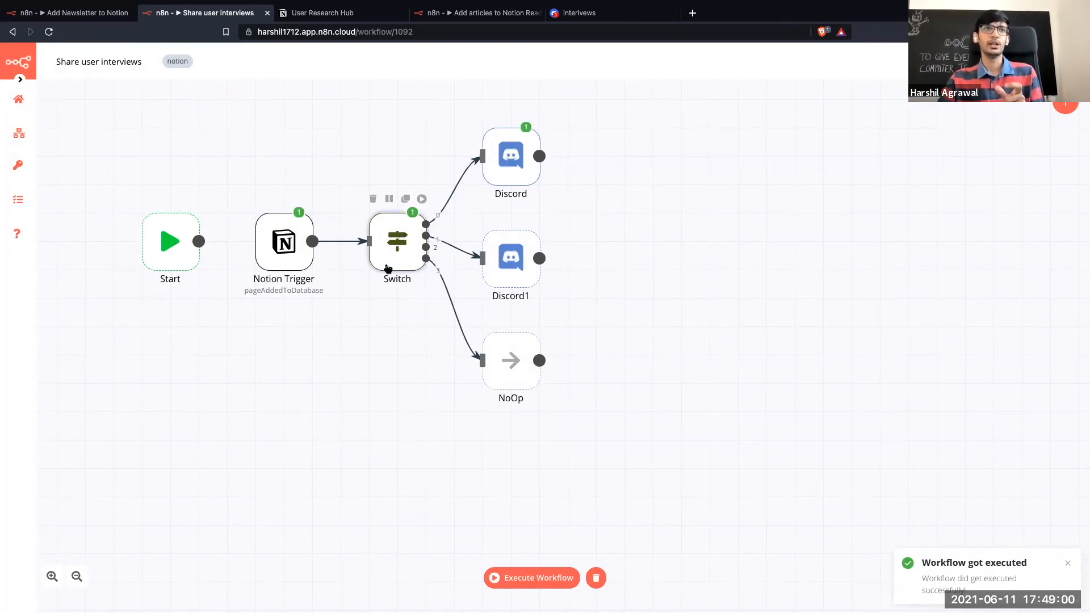
{"action": "double_click", "coordinate": [396, 241]}
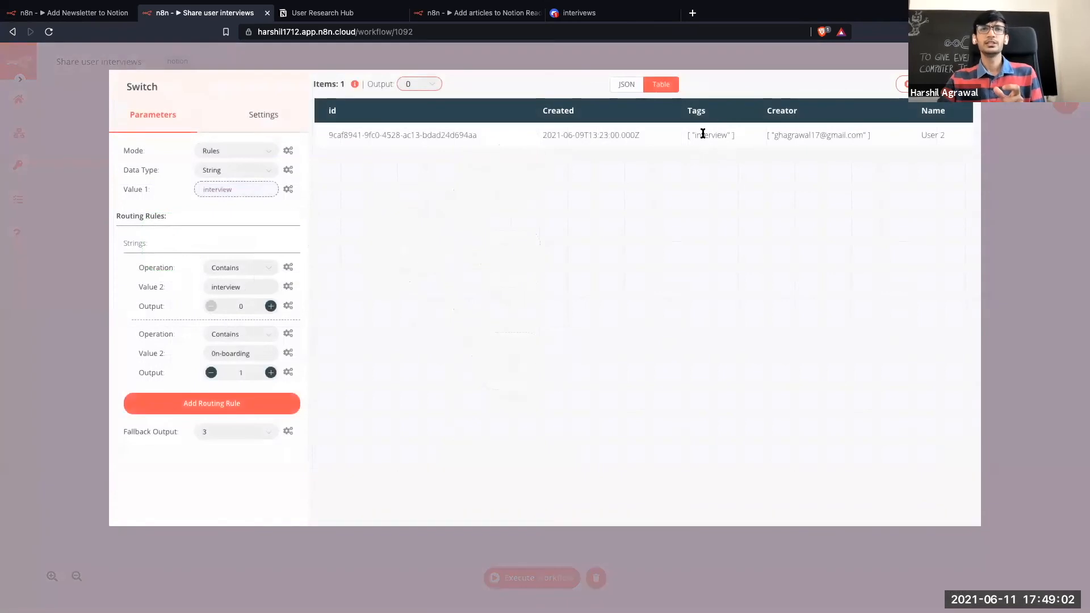
{"action": "left_click", "coordinate": [507, 243]}
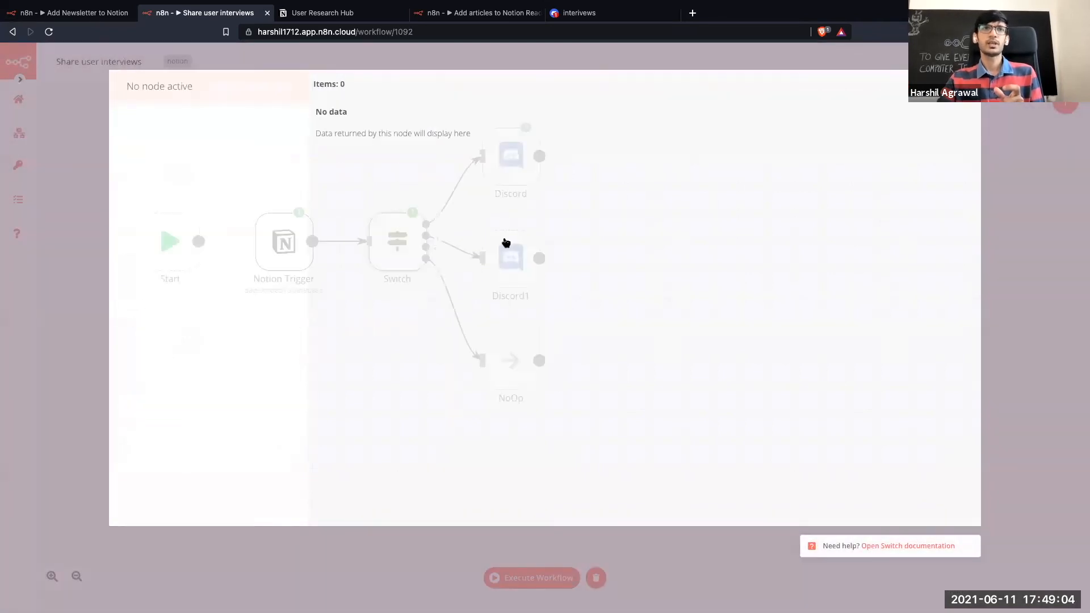
{"action": "double_click", "coordinate": [511, 257]}
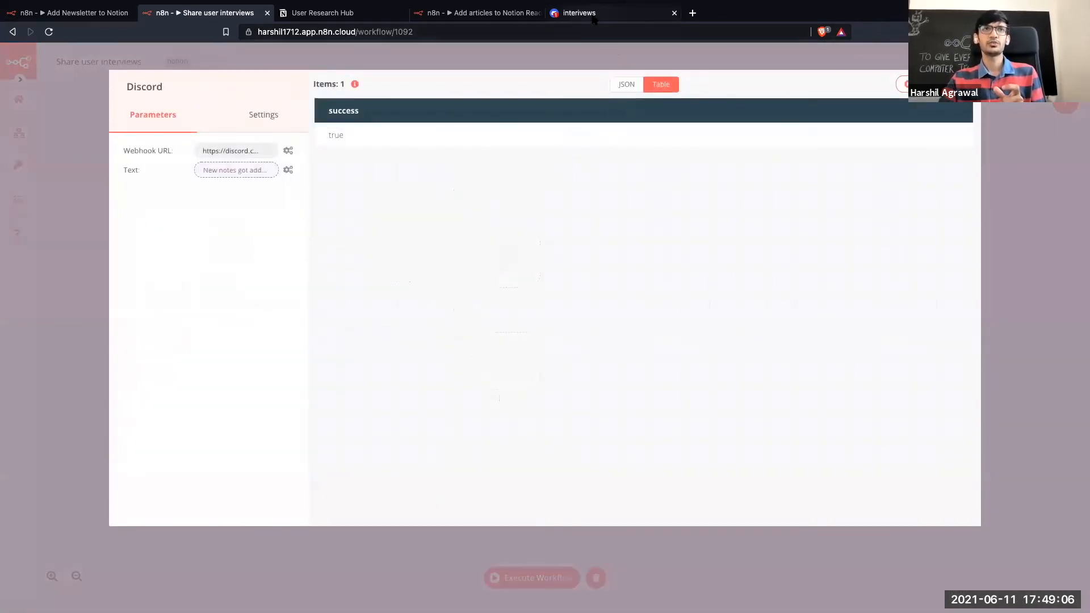
Highlight Interview Bot's new #interviews post linking User 2's Notion page
{"action": "left_click", "coordinate": [612, 12]}
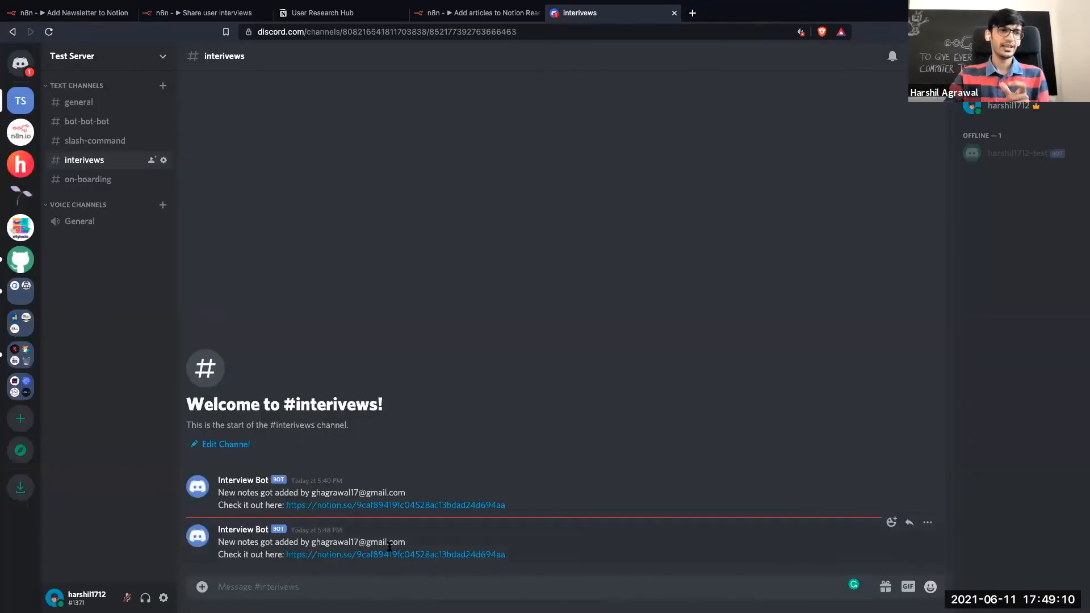
{"action": "left_click_drag", "start_coordinate": [263, 541], "coordinate": [403, 542]}
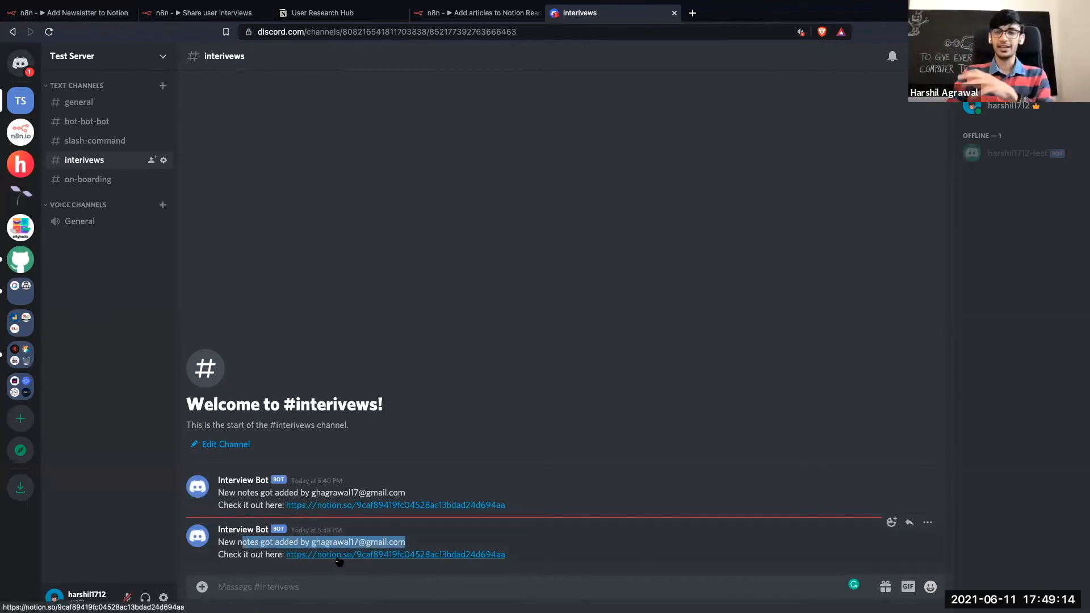
{"action": "mouse_move", "coordinate": [394, 554]}
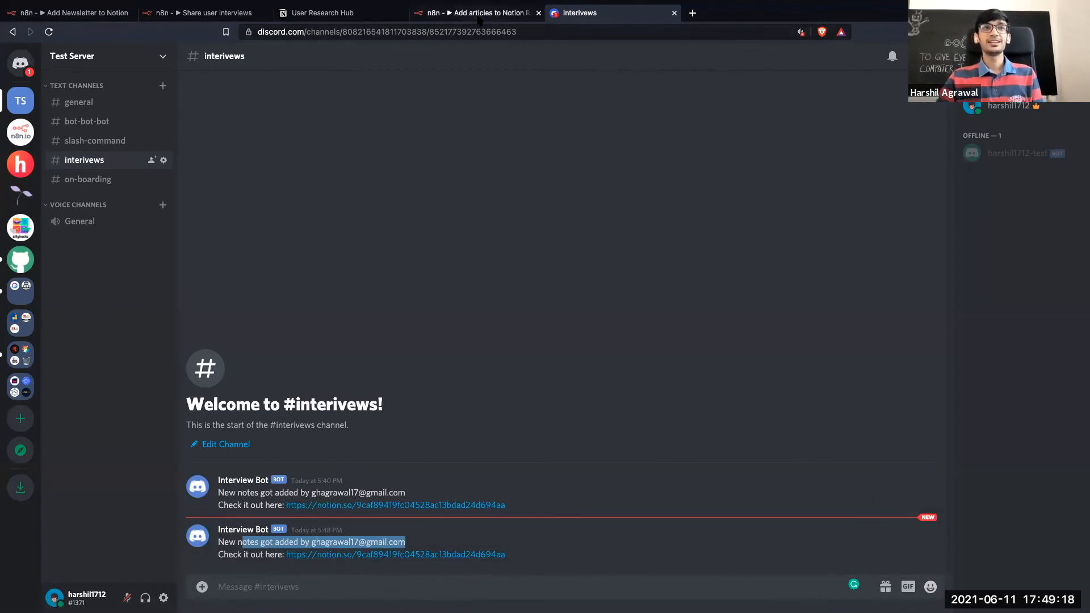
{"action": "left_click", "coordinate": [477, 13]}
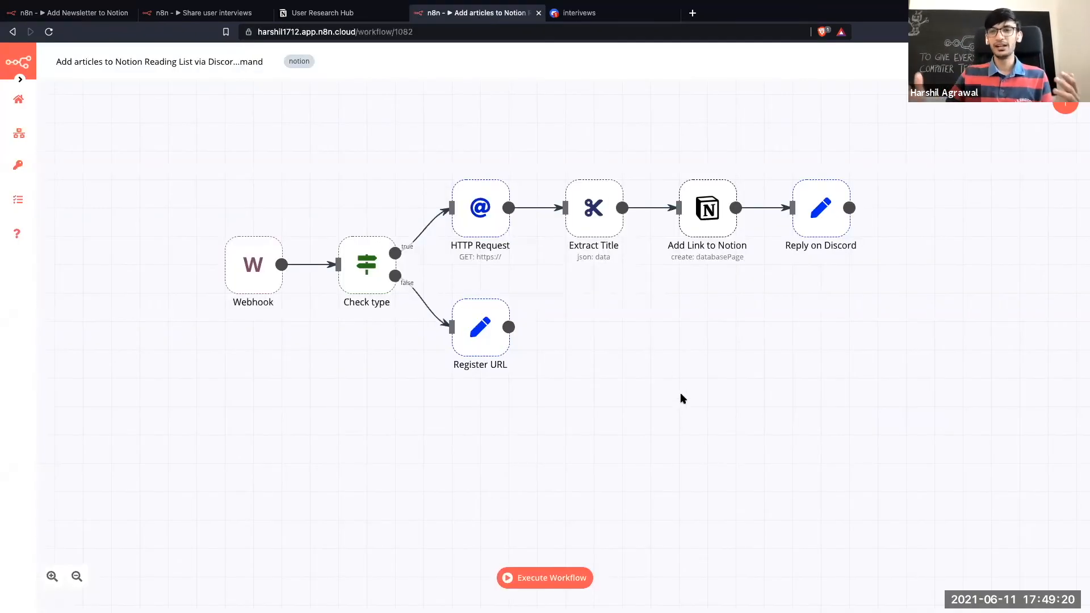